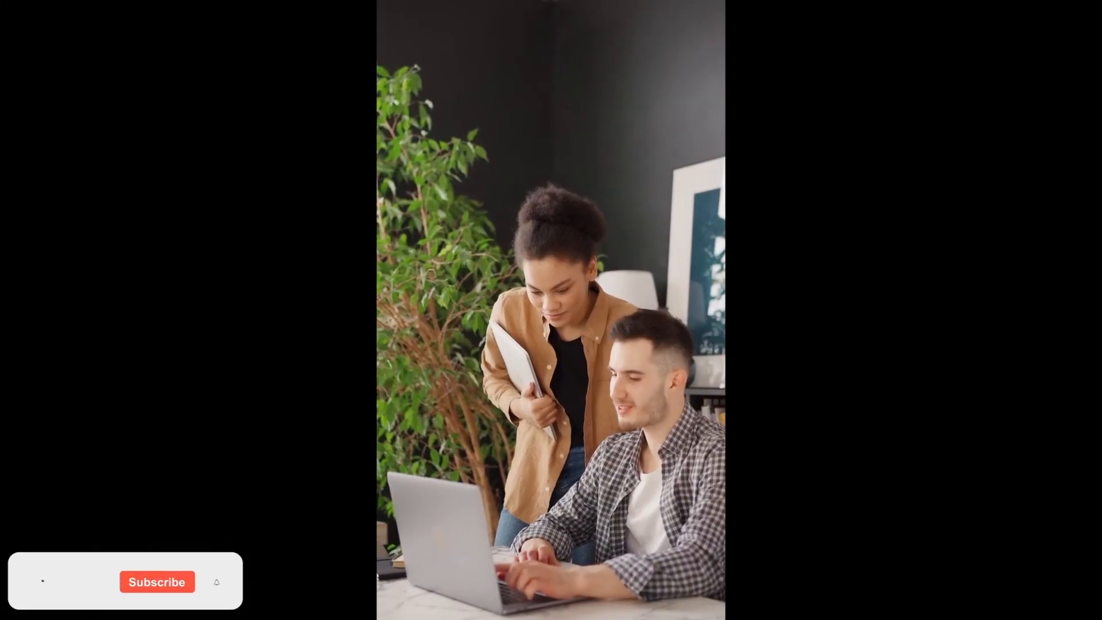
pyautogui.click(39, 580)
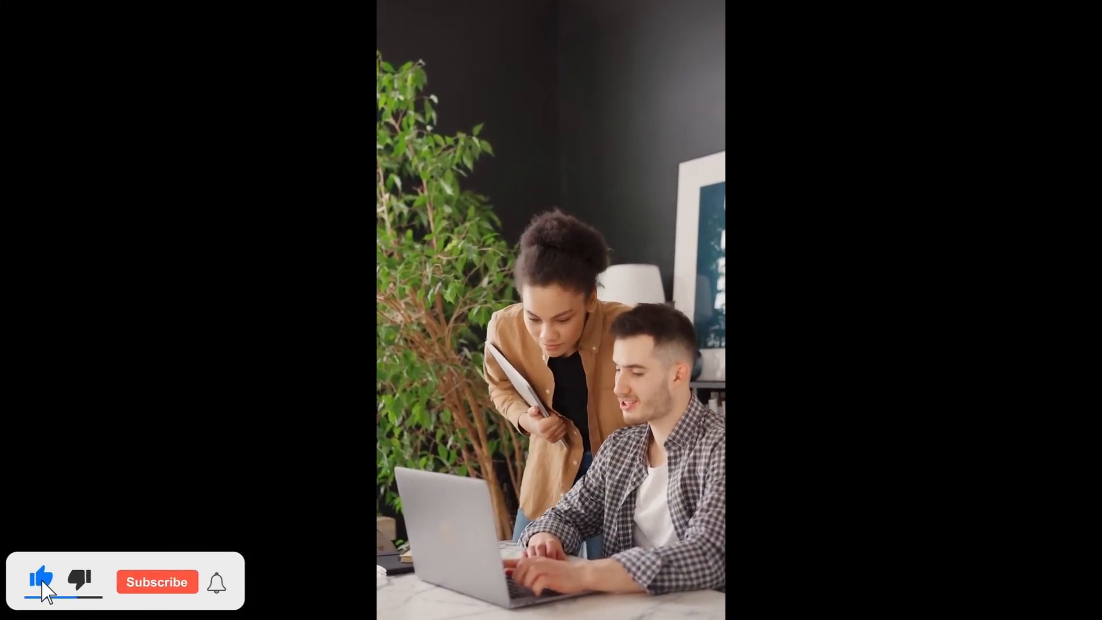
pyautogui.click(157, 581)
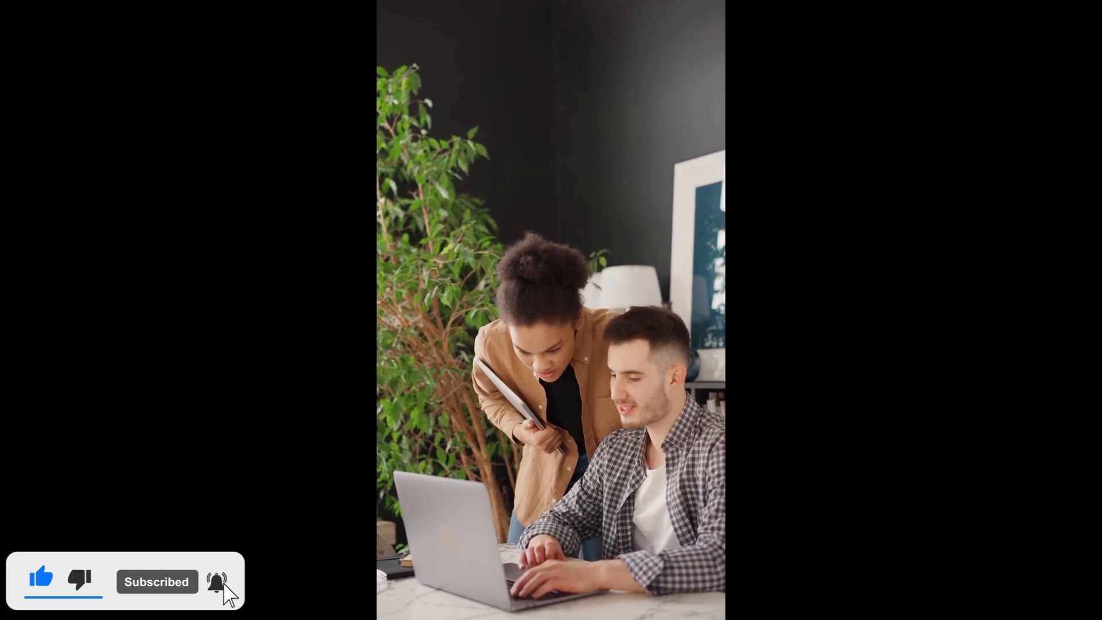